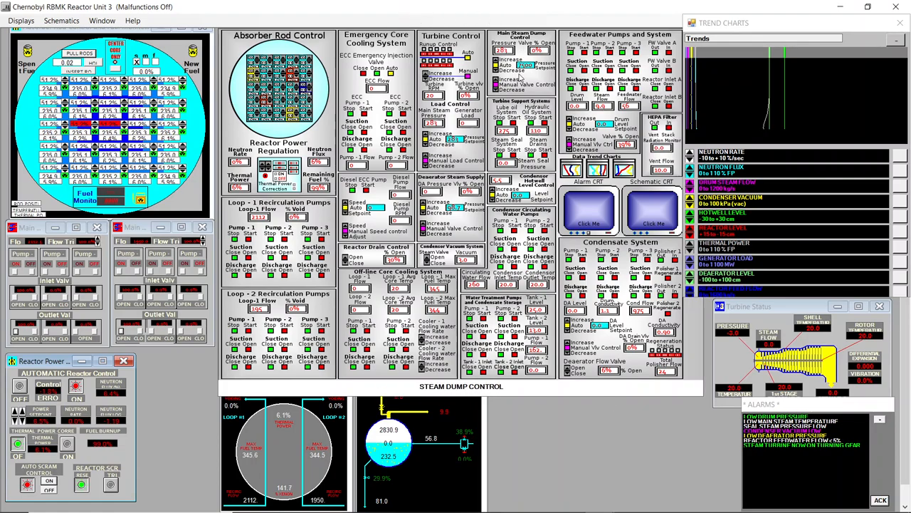
Browse File Explorer to Local Disk (C:) and select the CHRNOBYL folder.
{"action": "left_click", "coordinate": [334, 501]}
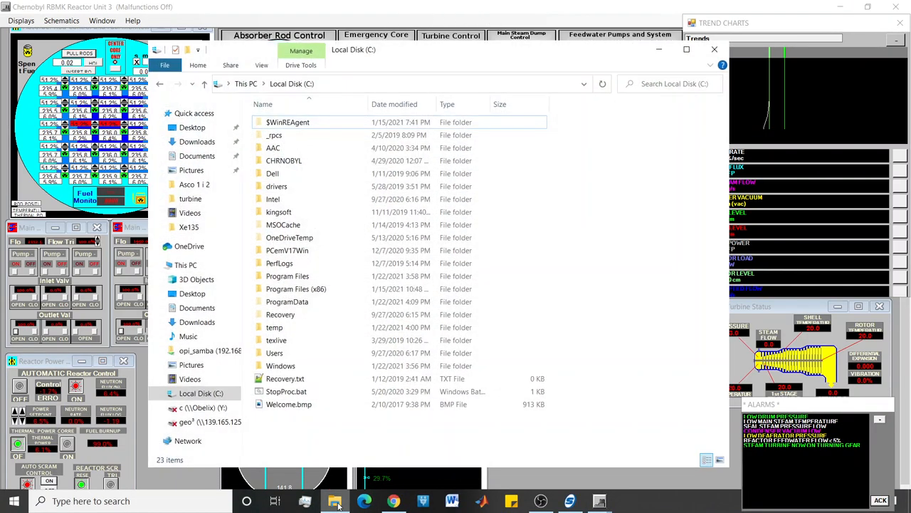
{"action": "left_click", "coordinate": [274, 352]}
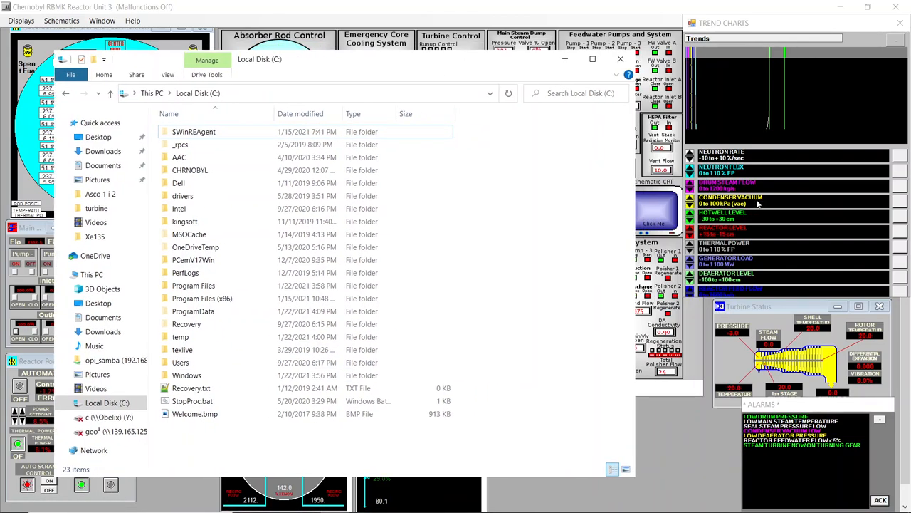
{"action": "mouse_move", "coordinate": [523, 226]}
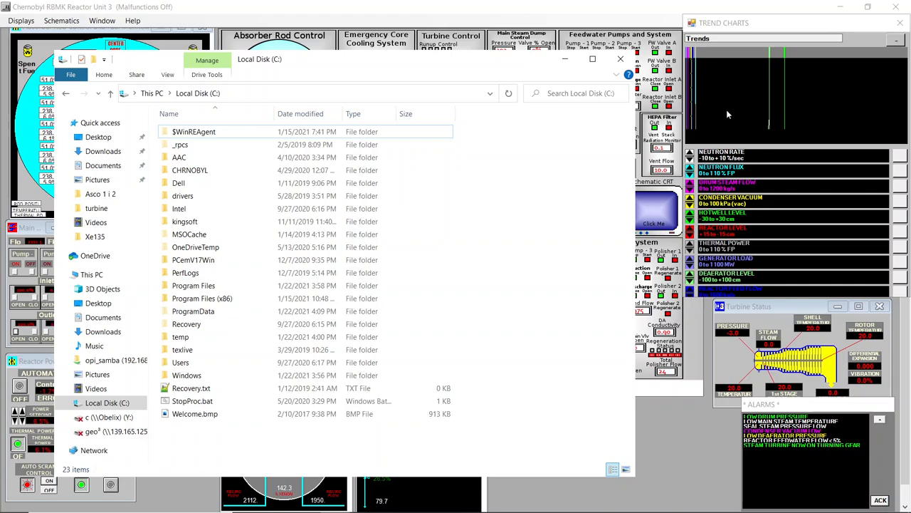
{"action": "left_click", "coordinate": [190, 170]}
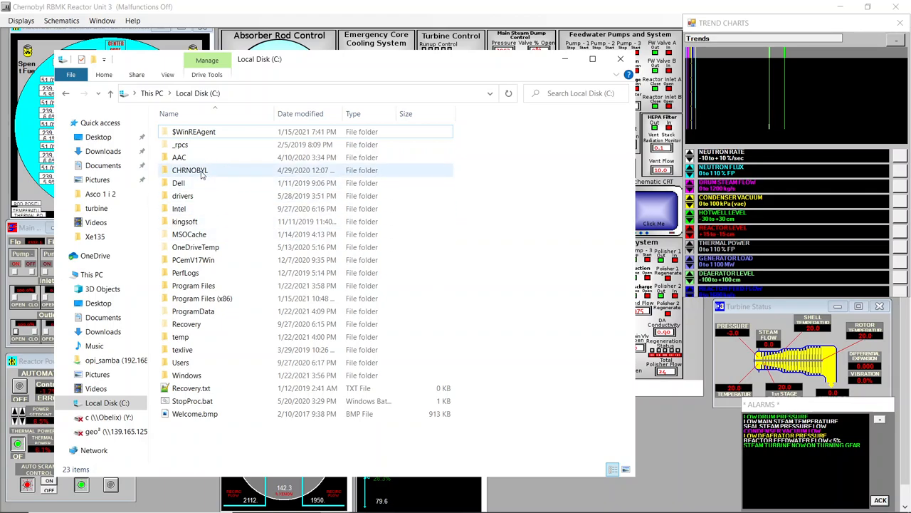
{"action": "mouse_move", "coordinate": [190, 169]}
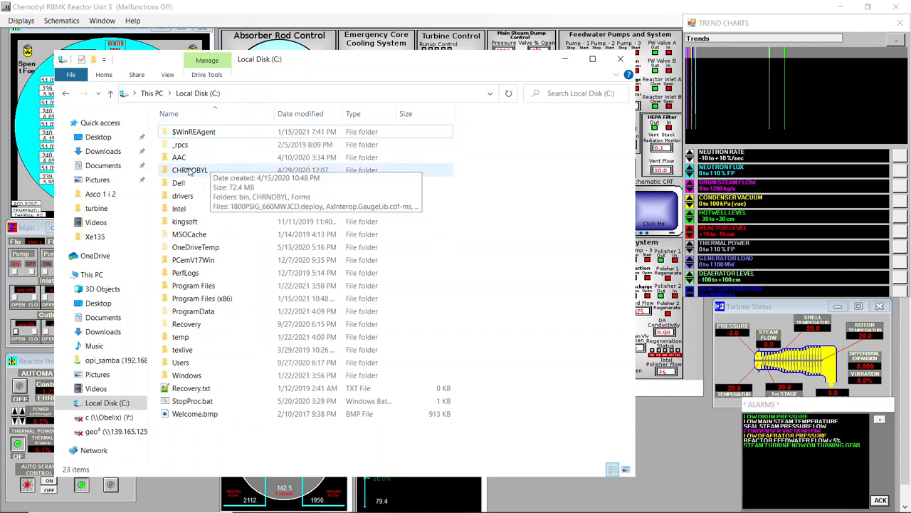
{"action": "left_click", "coordinate": [190, 170]}
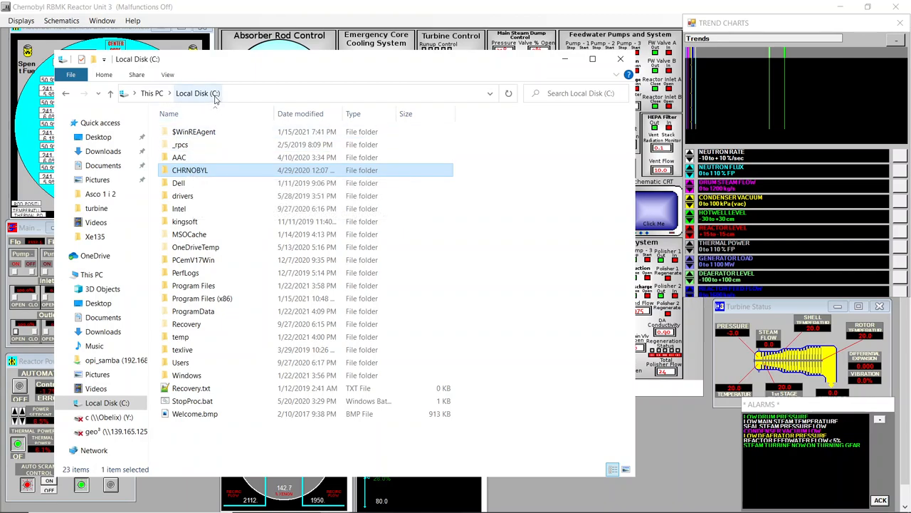
{"action": "mouse_move", "coordinate": [209, 129]}
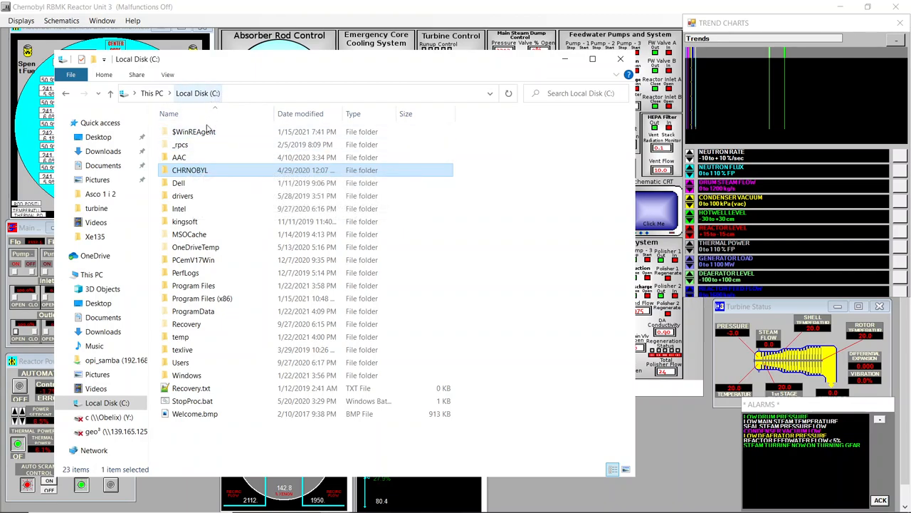
{"action": "mouse_move", "coordinate": [195, 174]}
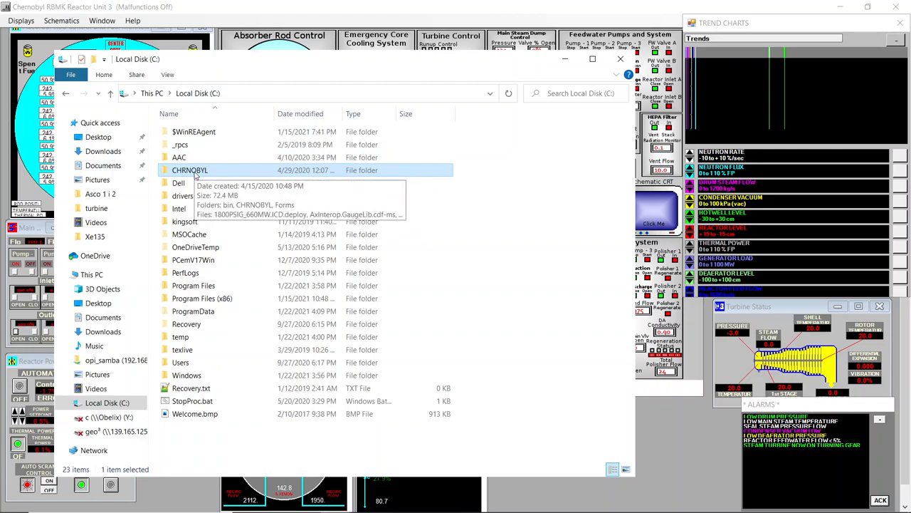
Open the CHRNOBYL folder and search it for chernobyl04.ICD.
{"action": "double_click", "coordinate": [190, 169]}
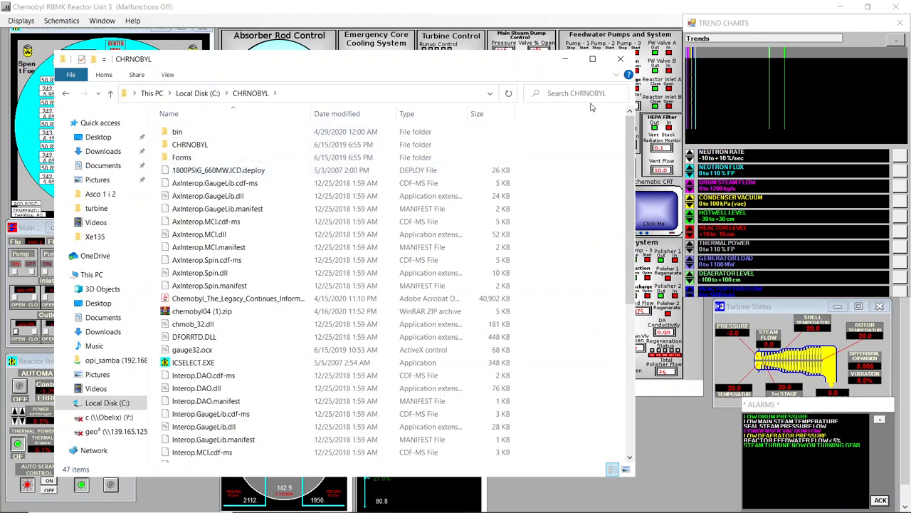
{"action": "left_click", "coordinate": [577, 93]}
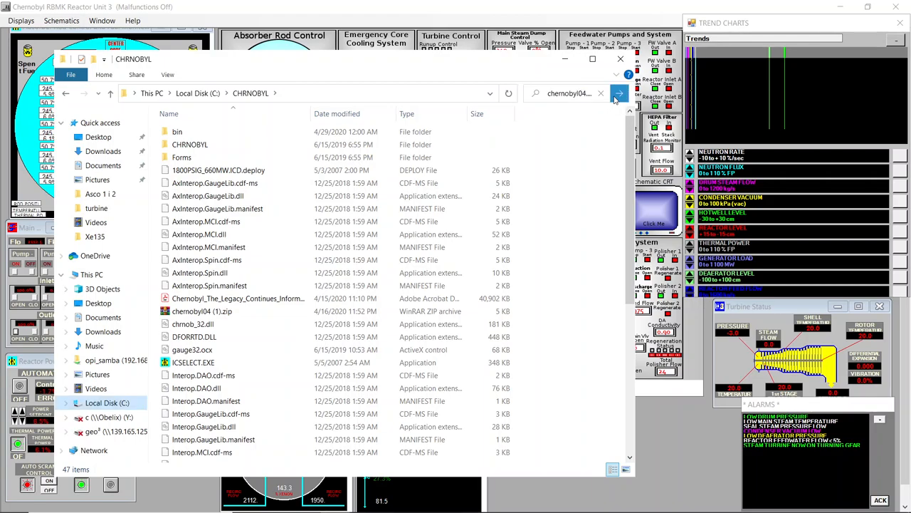
Run the chernobyl04 search and select the chernobyl04.ICD copy outside the bin folder.
{"action": "left_click", "coordinate": [619, 93]}
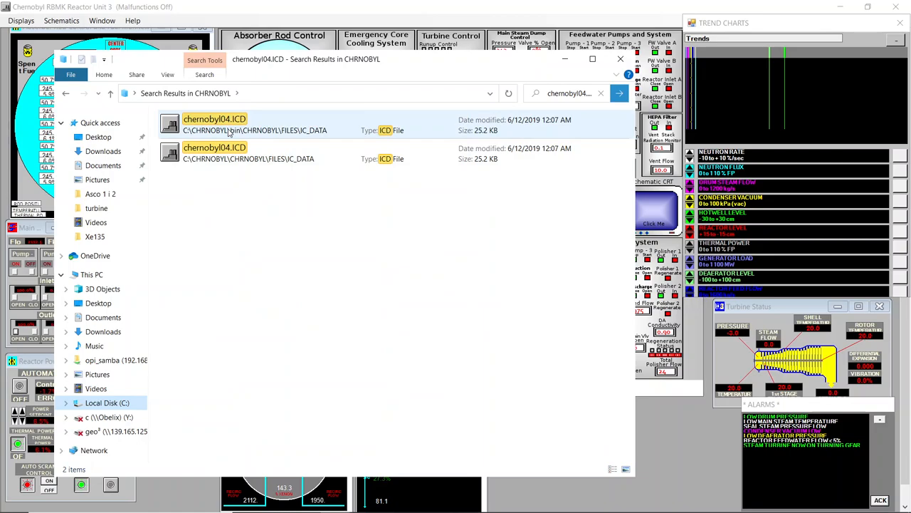
{"action": "left_click", "coordinate": [256, 153]}
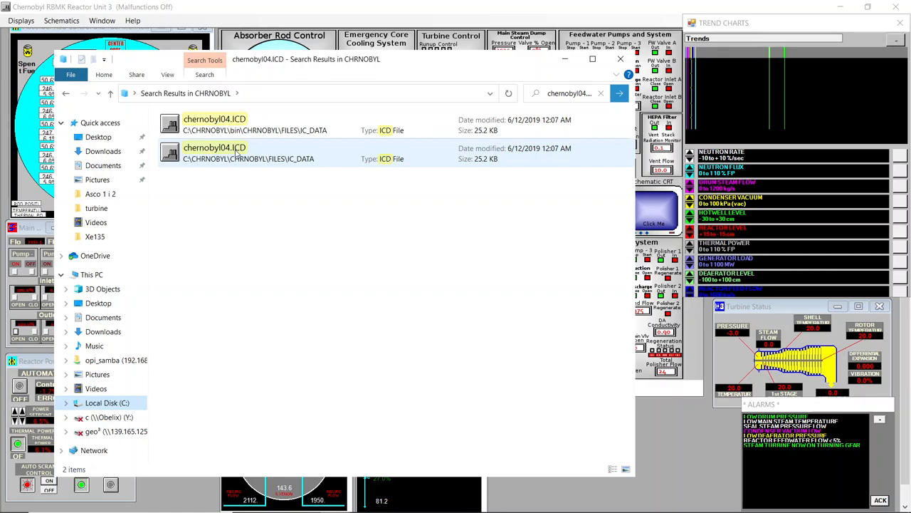
{"action": "mouse_move", "coordinate": [235, 158]}
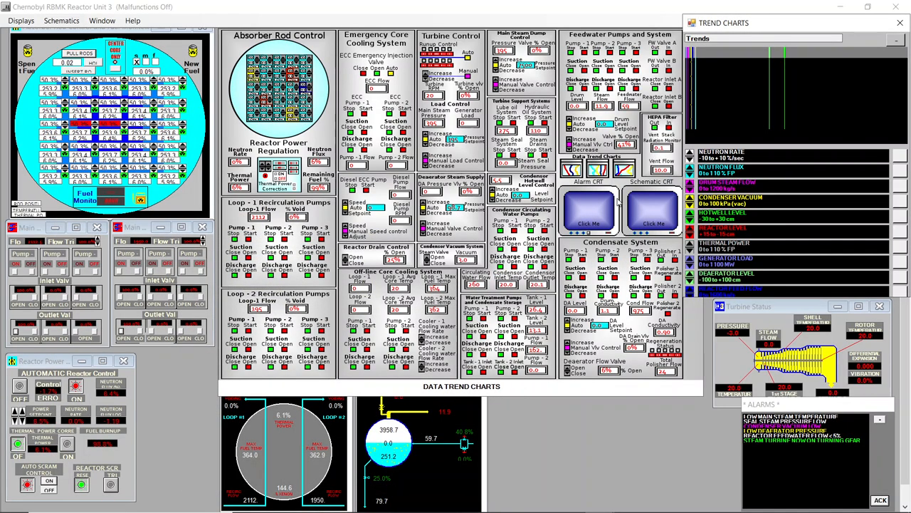
{"action": "left_click", "coordinate": [652, 224]}
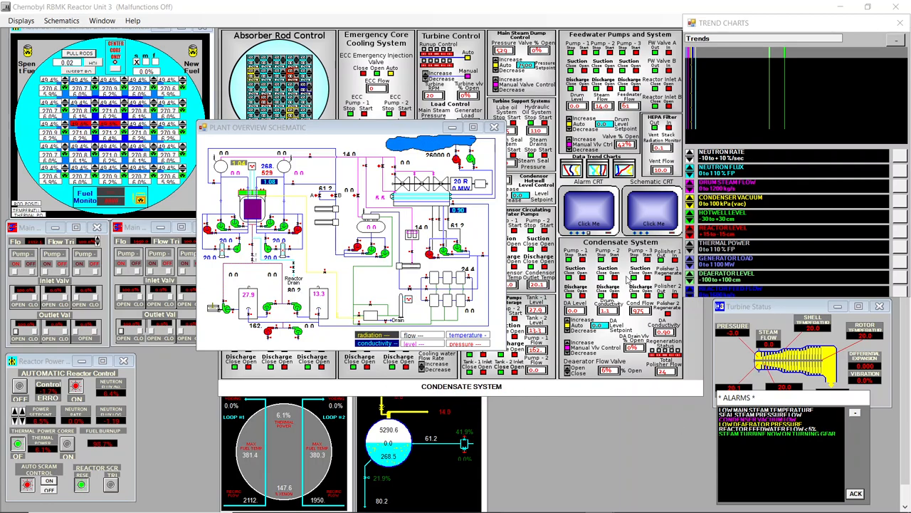
{"action": "left_click", "coordinate": [496, 127]}
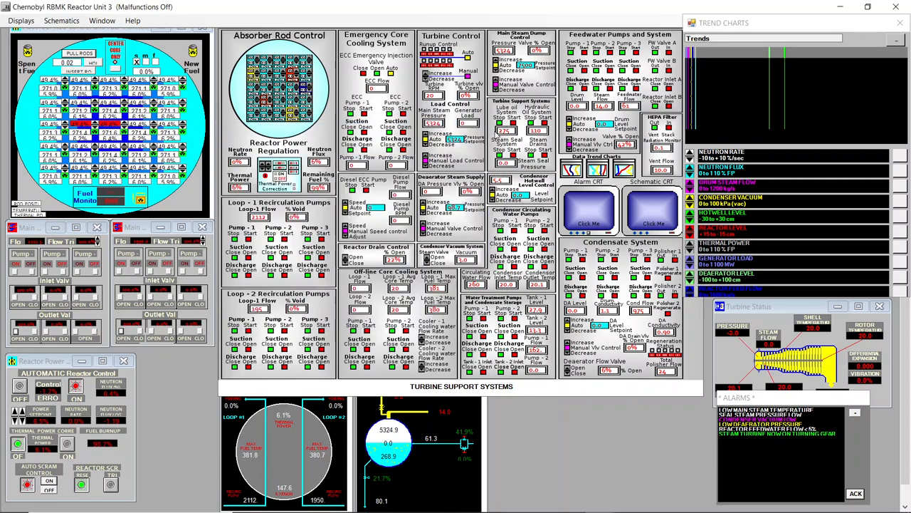